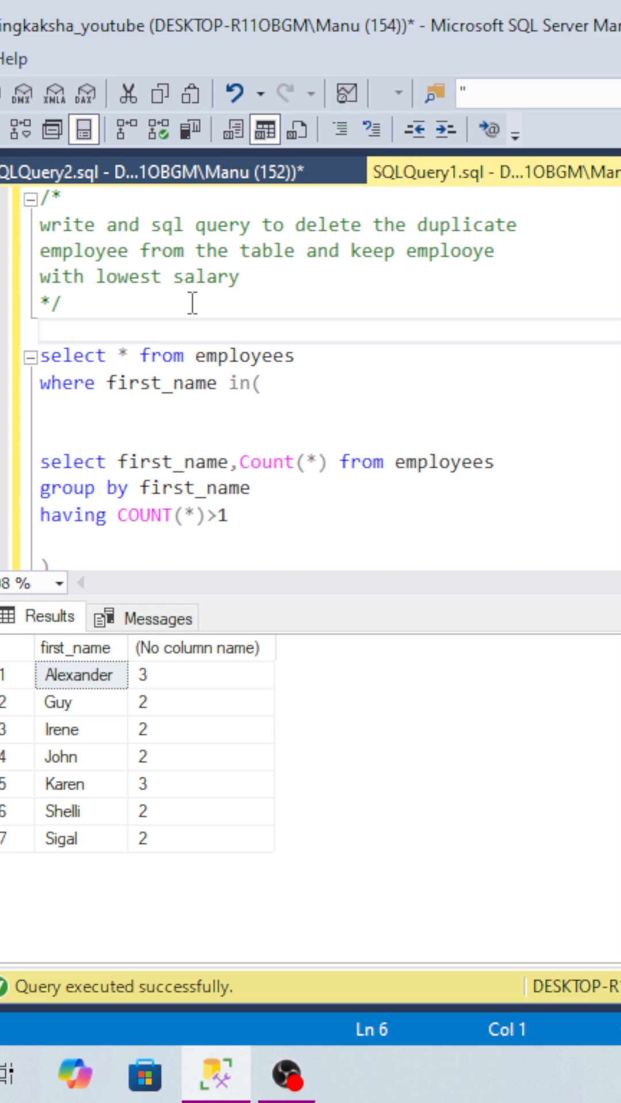
Mark the 'select * from employees' line so only that statement runs.
left_click(46, 331)
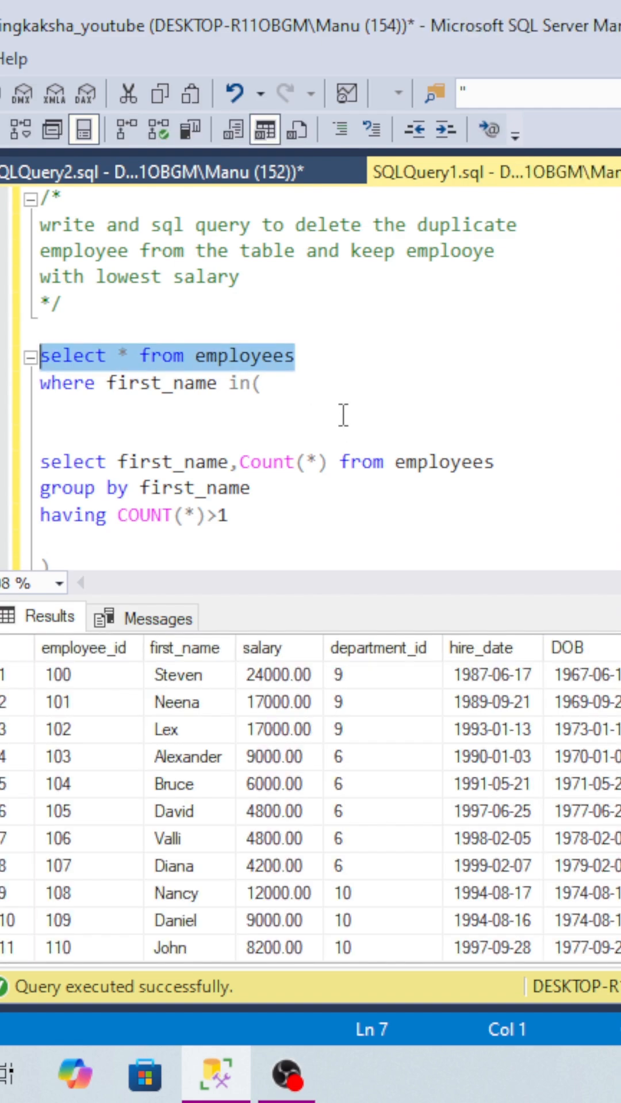
Review the full employees listing in the Results grid before nesting the count query.
left_click(89, 676)
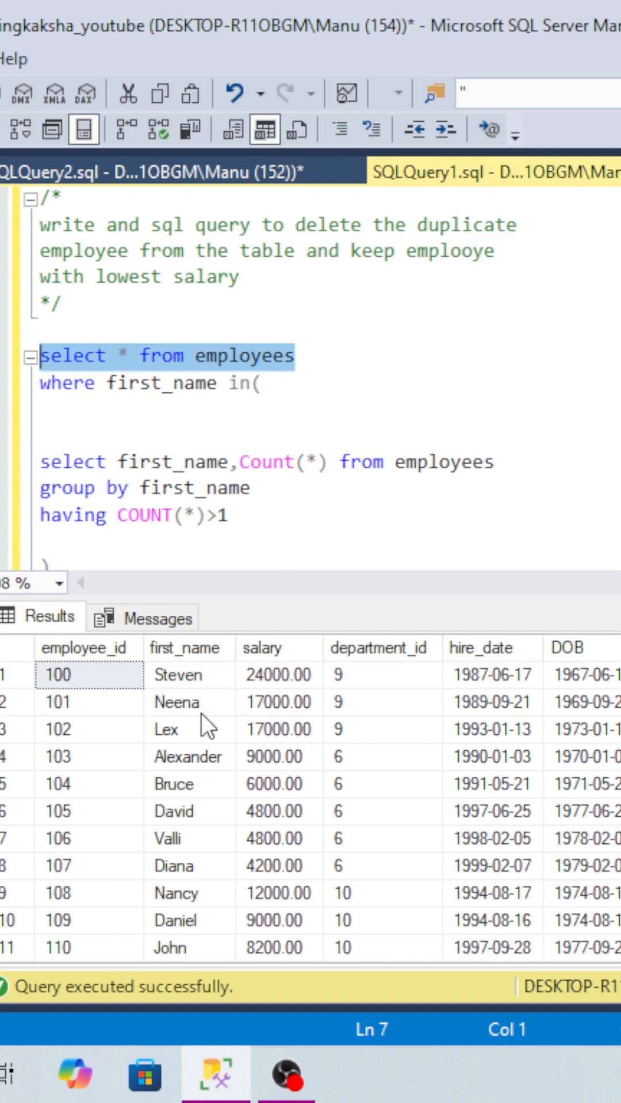
mouse_move(184, 384)
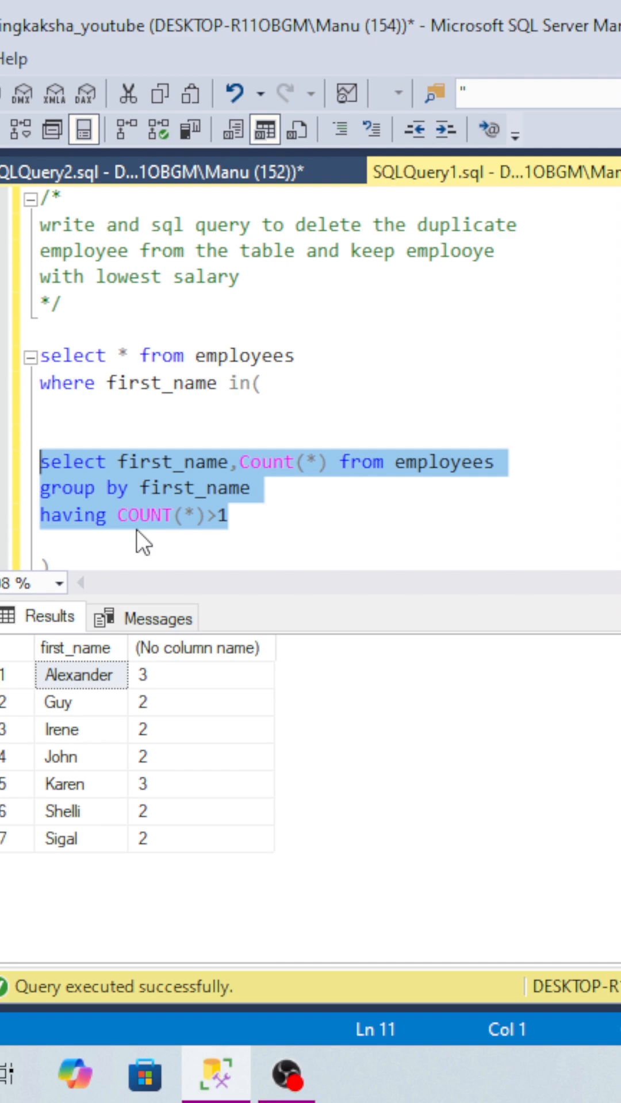
mouse_move(160, 536)
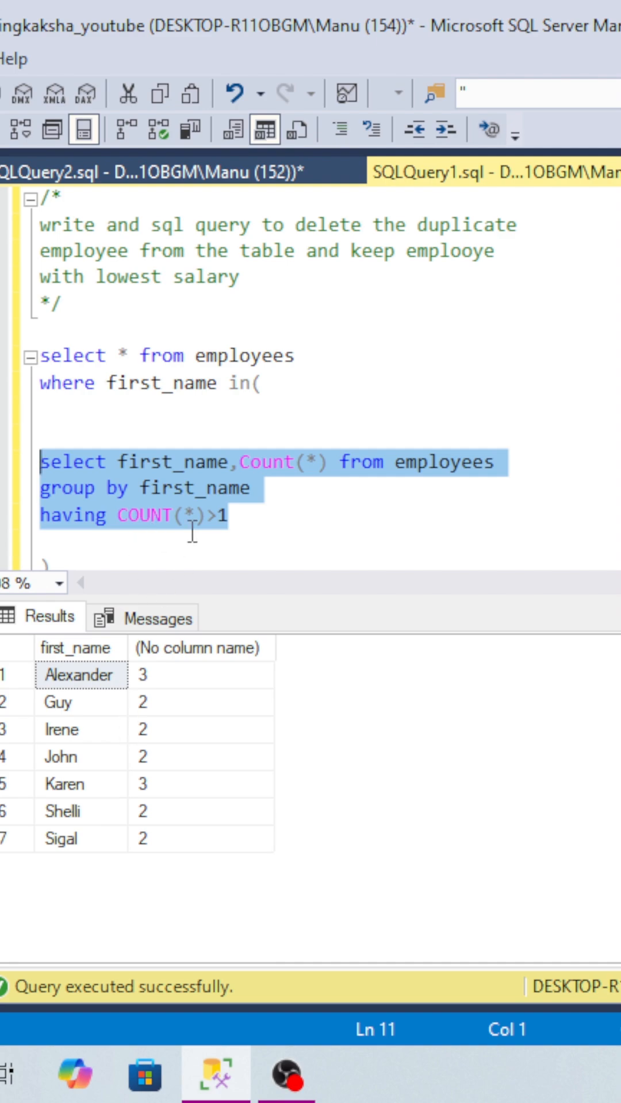
mouse_move(278, 553)
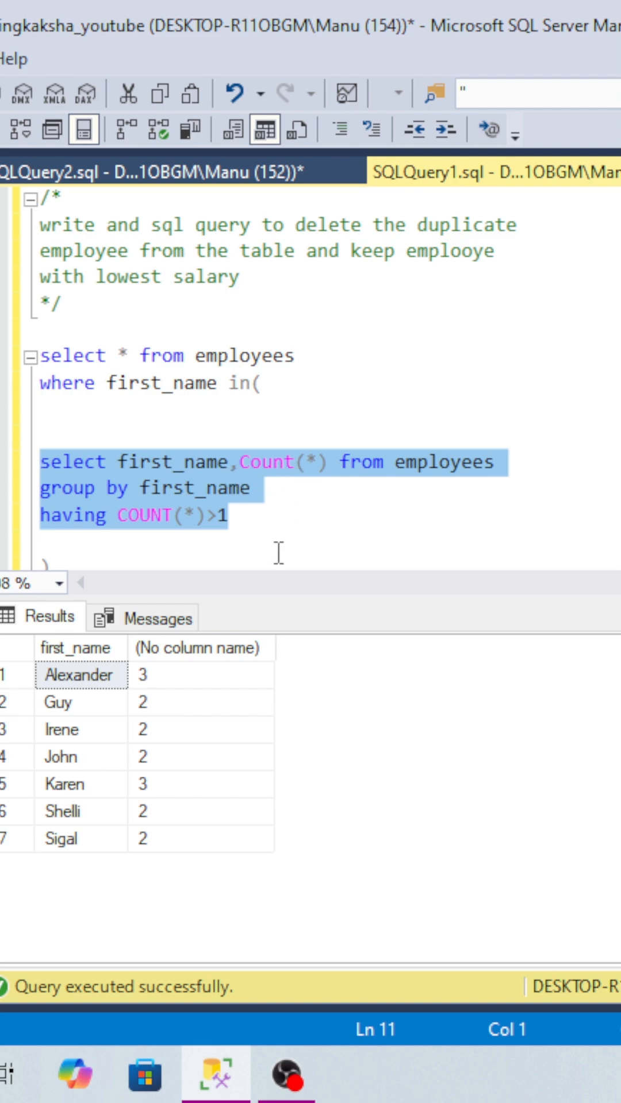
mouse_move(81, 725)
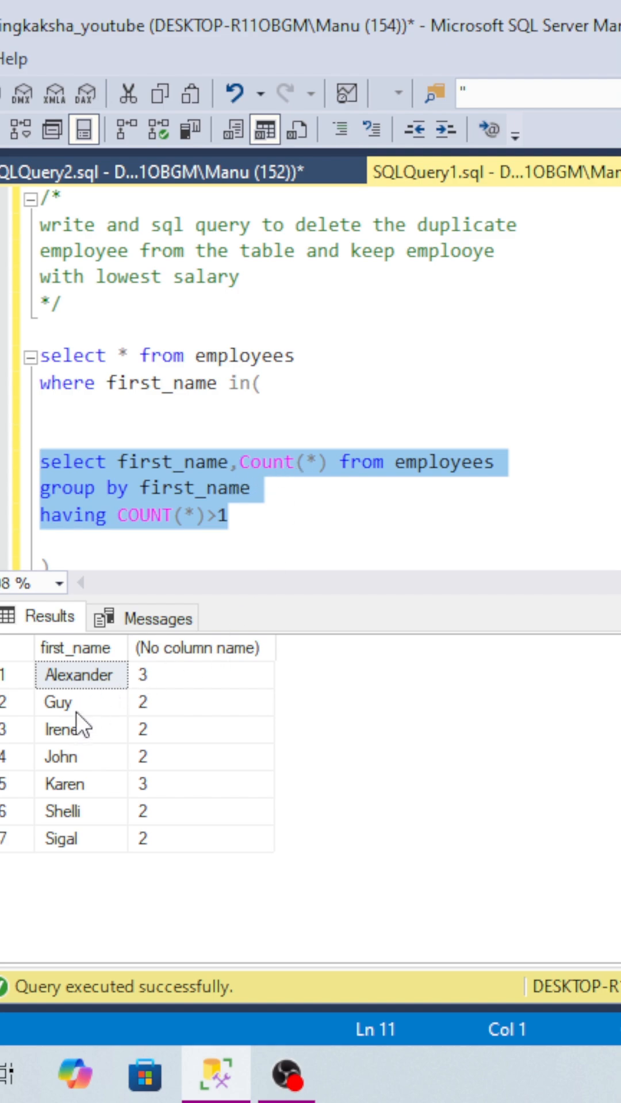
mouse_move(92, 848)
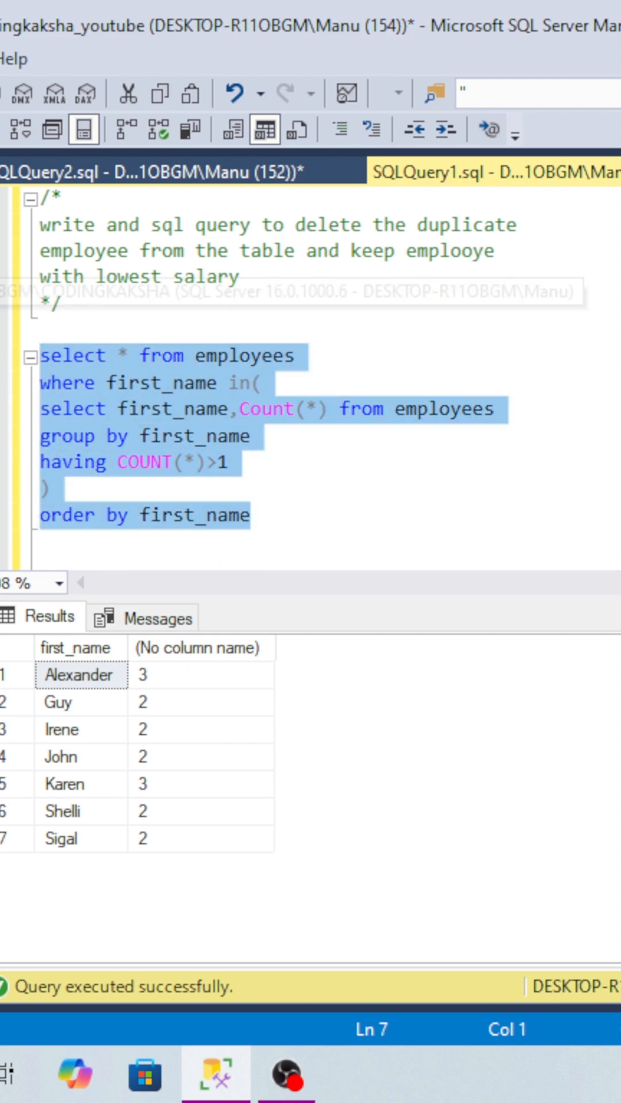
Run the duplicate-first-name query and highlight the three Alexander rows and the 108500.00 salary.
key("F5")
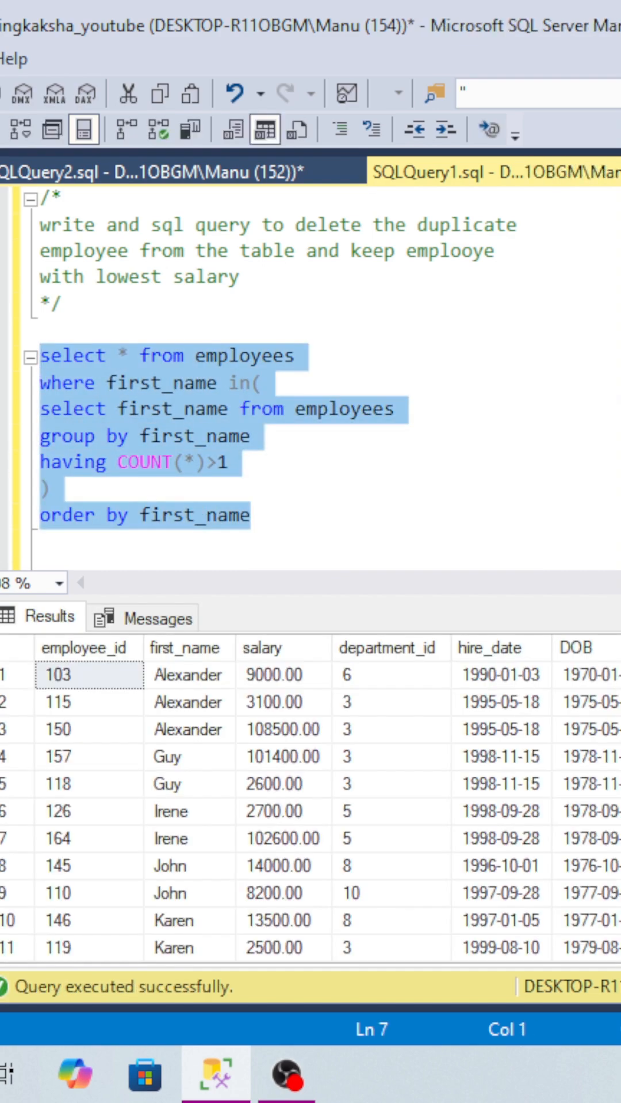
mouse_move(96, 706)
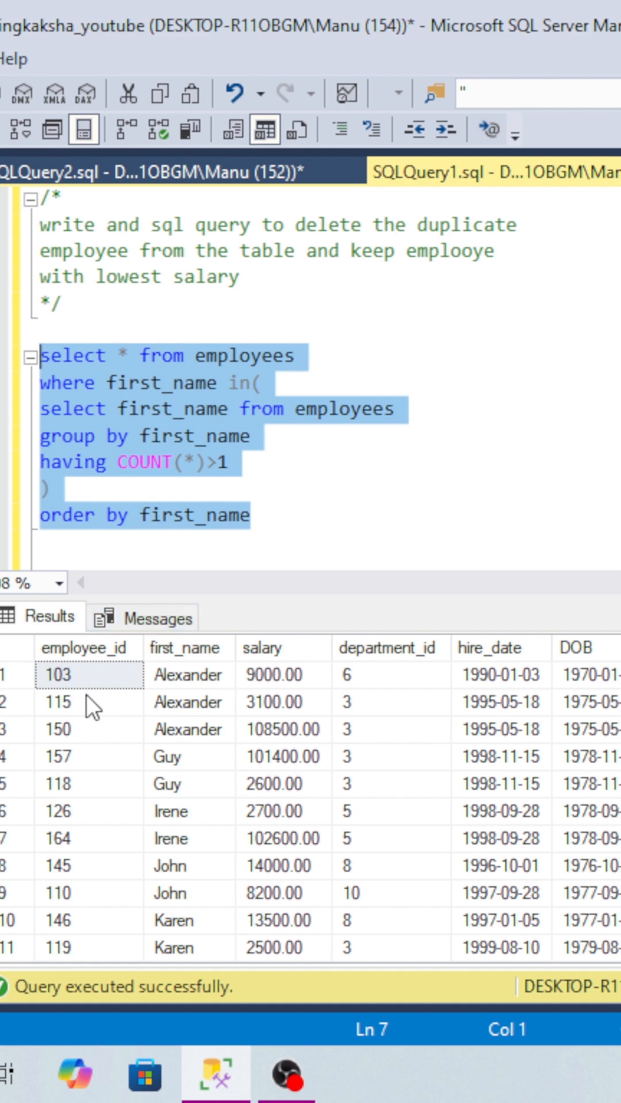
mouse_move(211, 710)
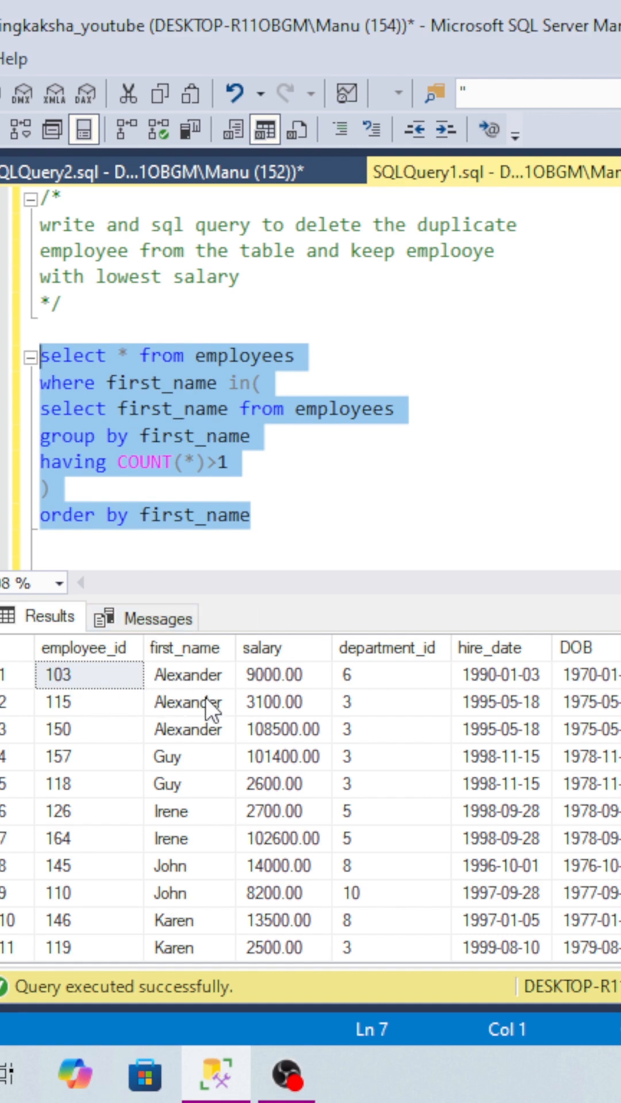
mouse_move(454, 695)
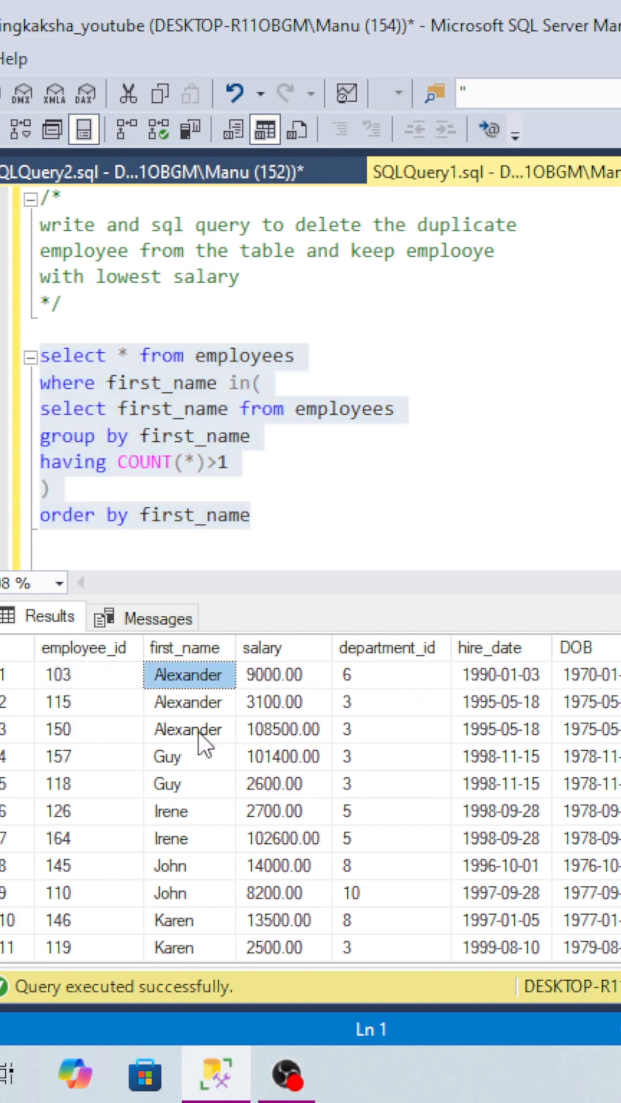
left_click_drag(188, 675, 187, 728)
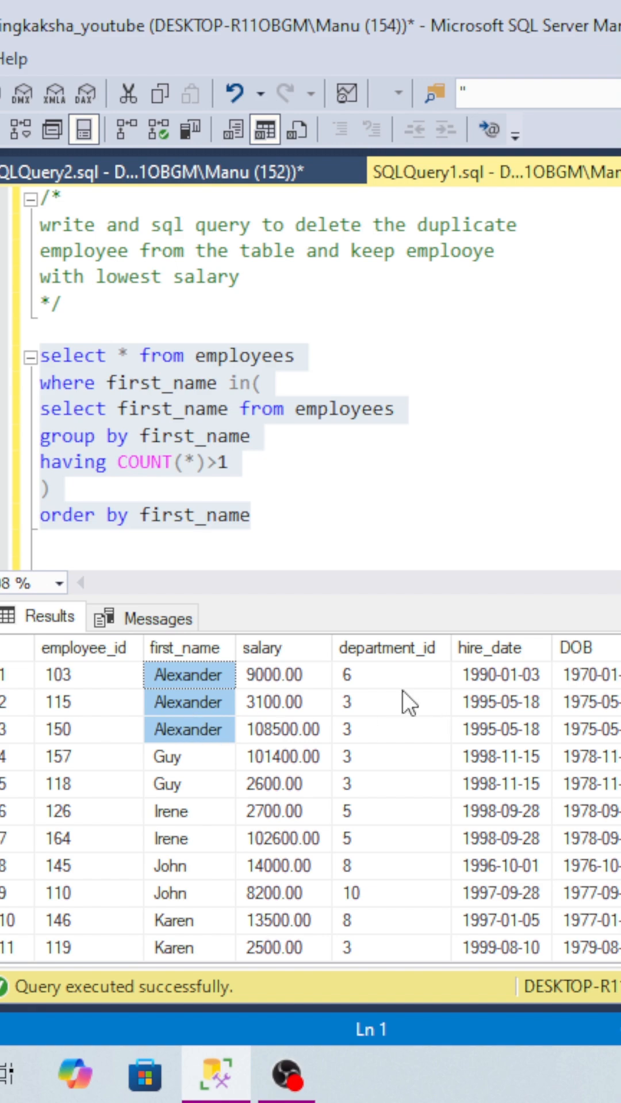
mouse_move(261, 717)
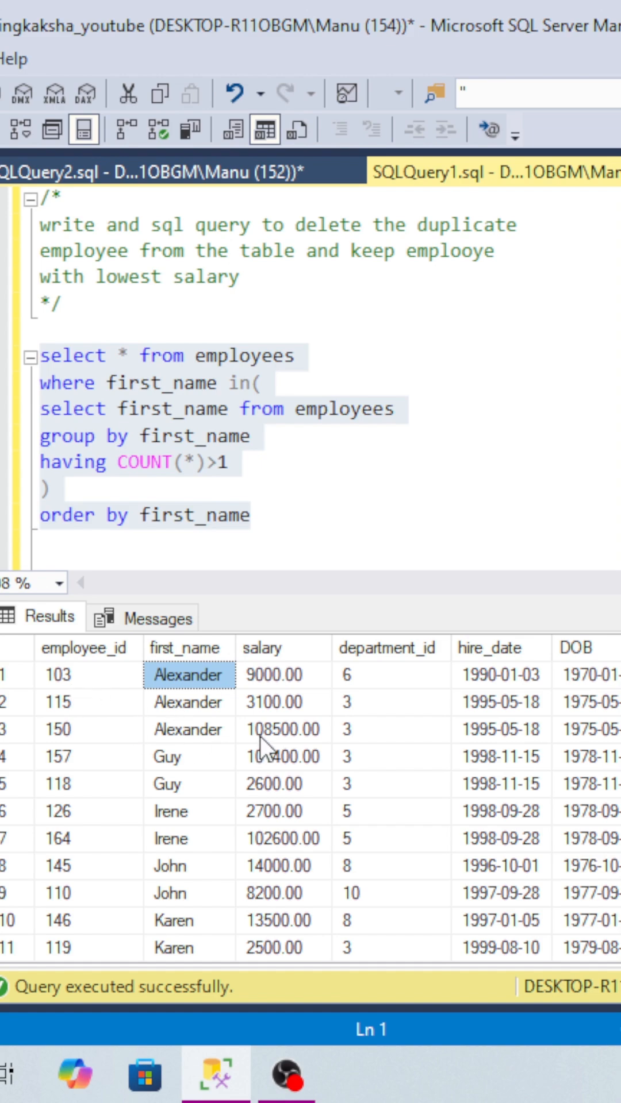
left_click(282, 730)
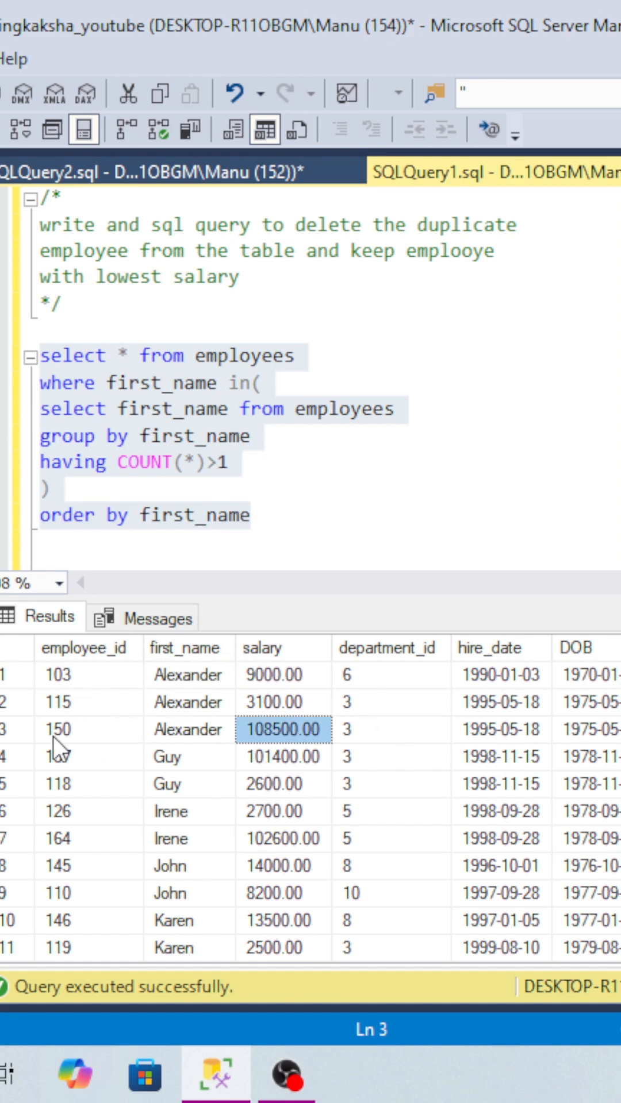
left_click(70, 730)
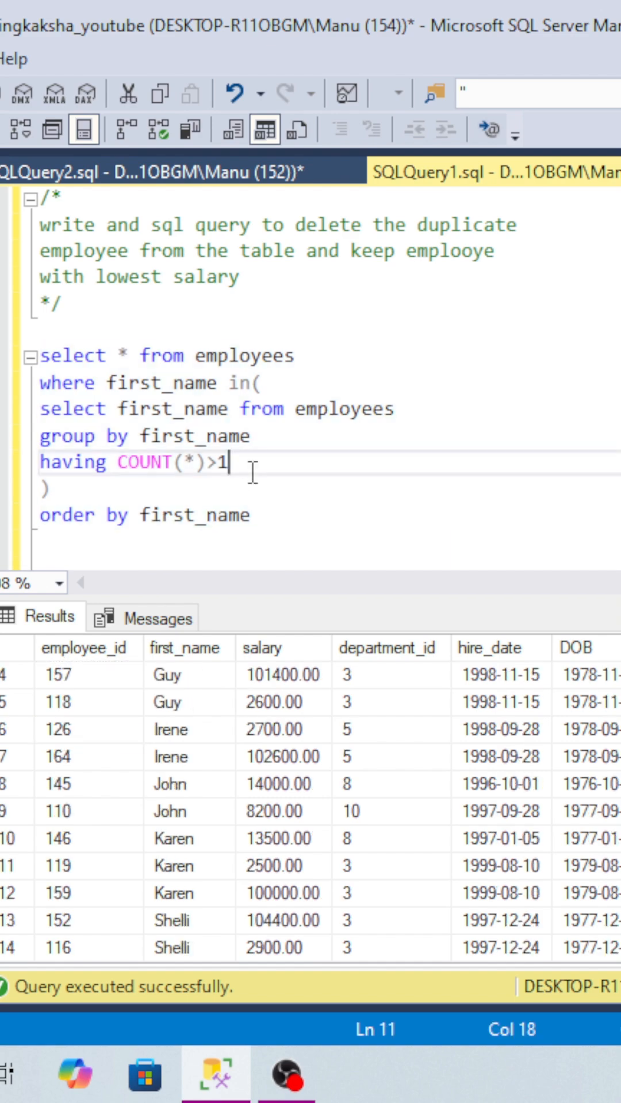
scroll("down", 3)
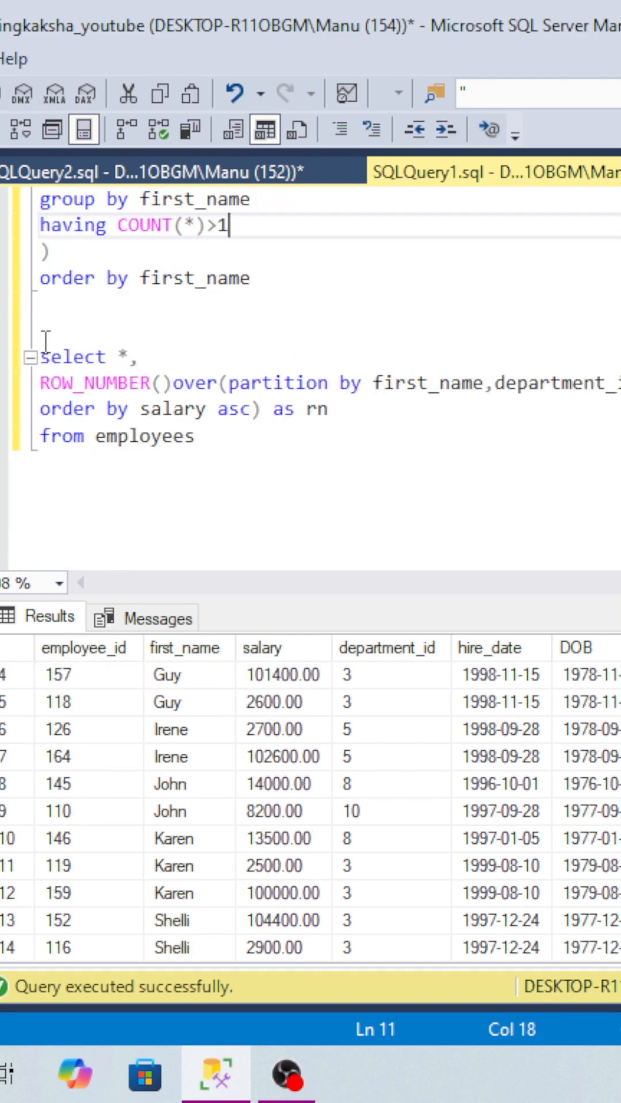
Point out the ROW_NUMBER function in the numbering query.
double_click(92, 384)
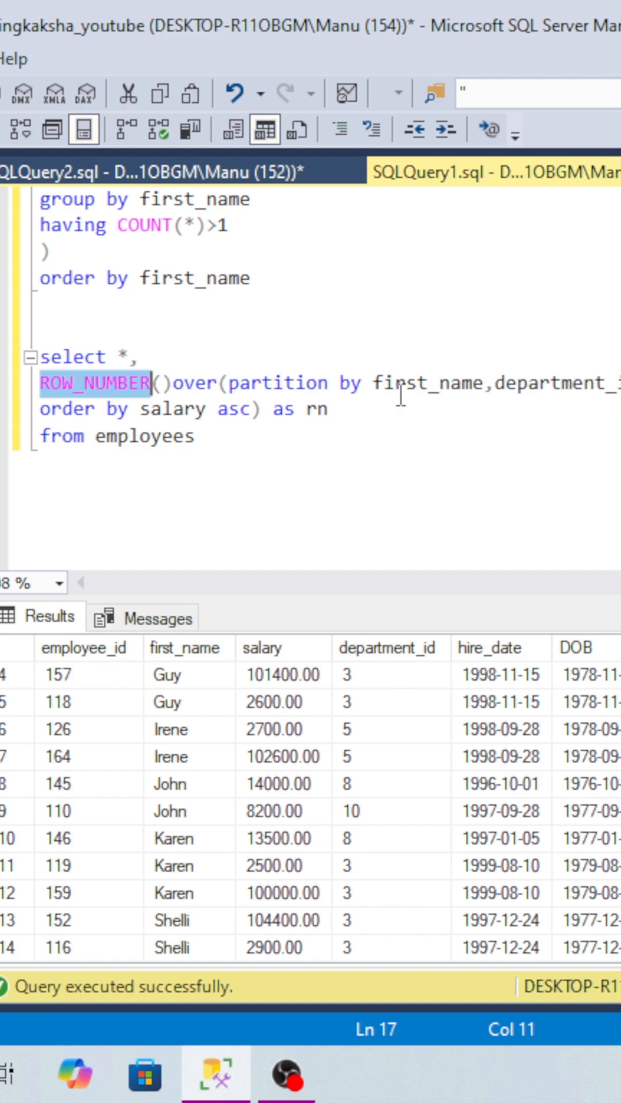
double_click(428, 383)
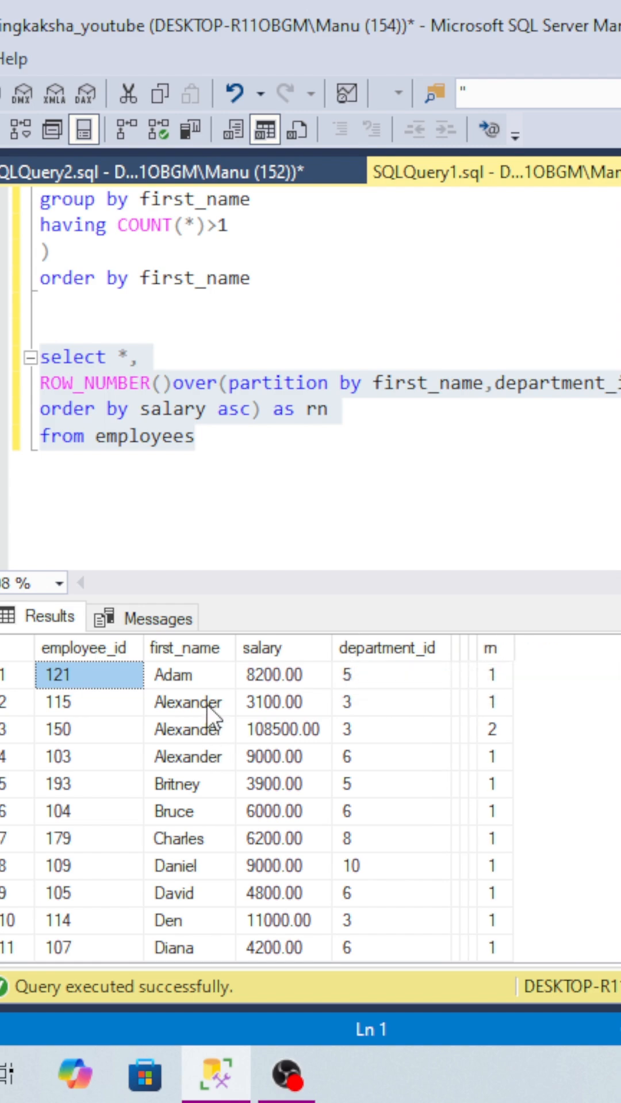
mouse_move(384, 723)
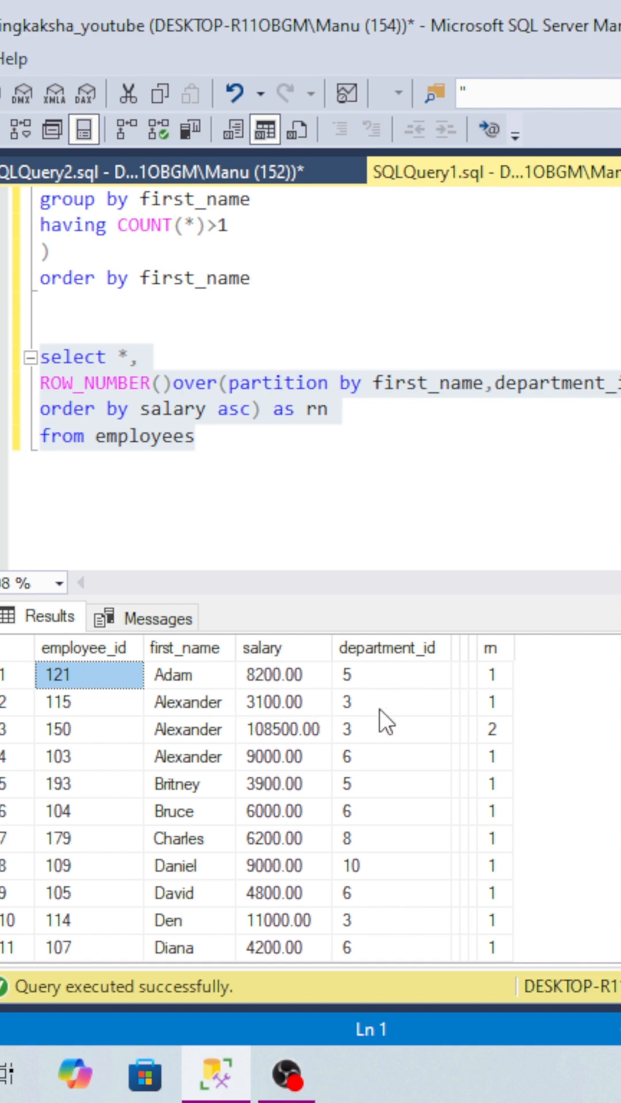
Show Alexander's department-3 rows numbered 1 and 2 while the department-6 Alexander gets rn 1.
left_click(391, 701)
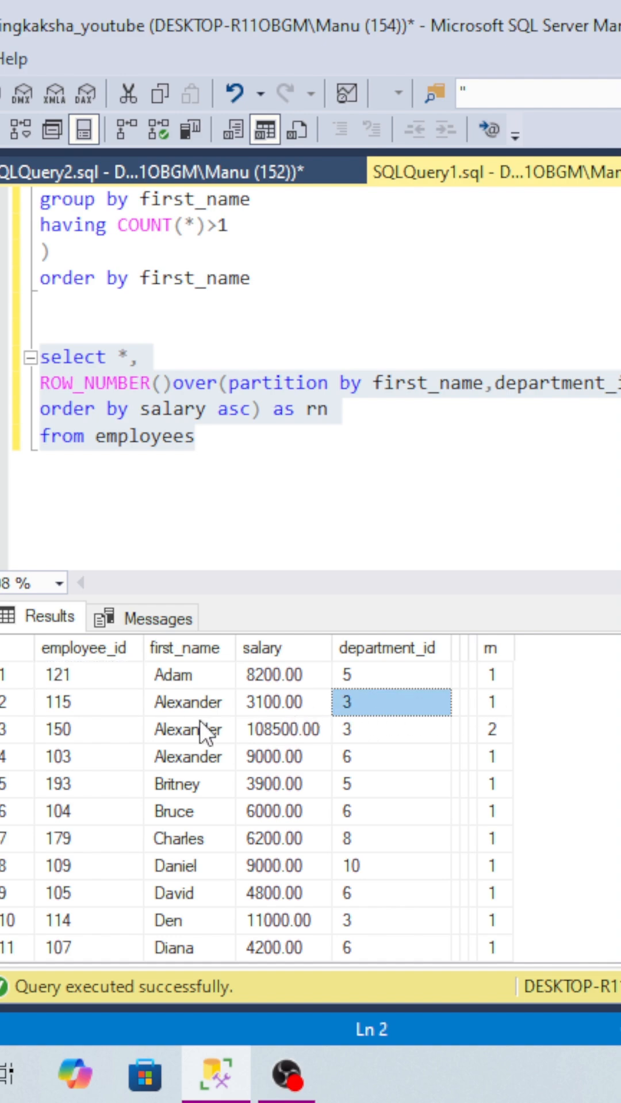
left_click(389, 730)
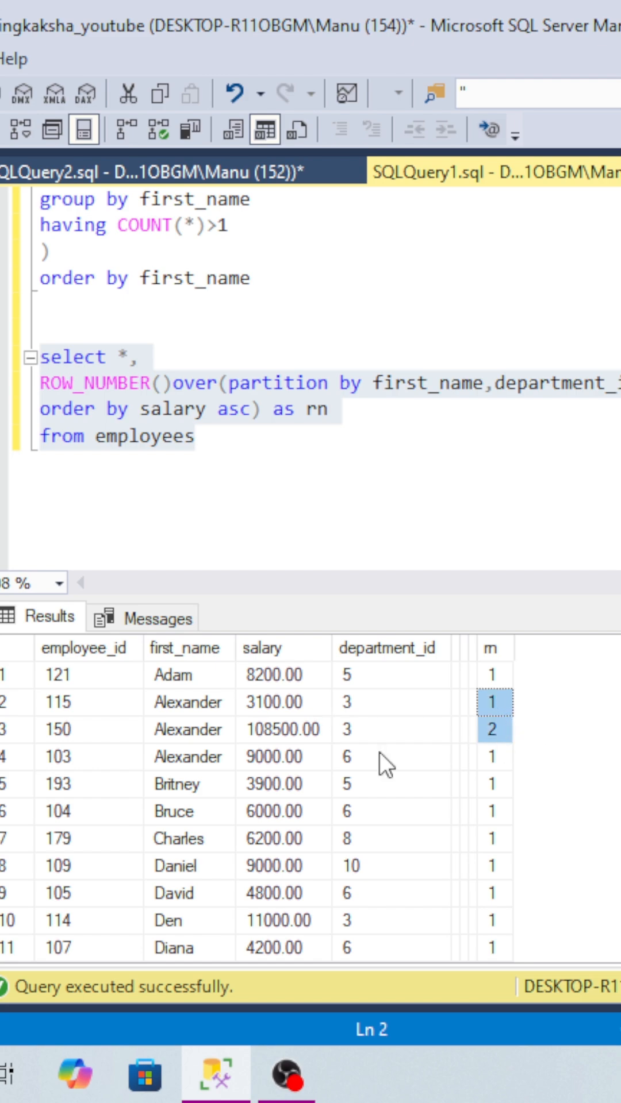
left_click(186, 758)
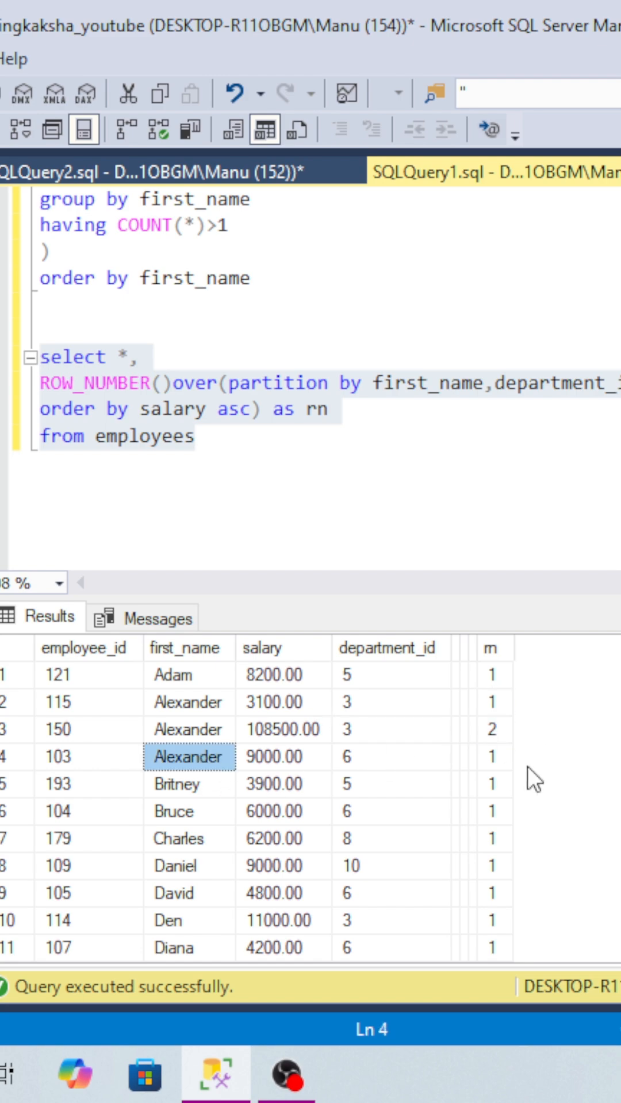
left_click(491, 757)
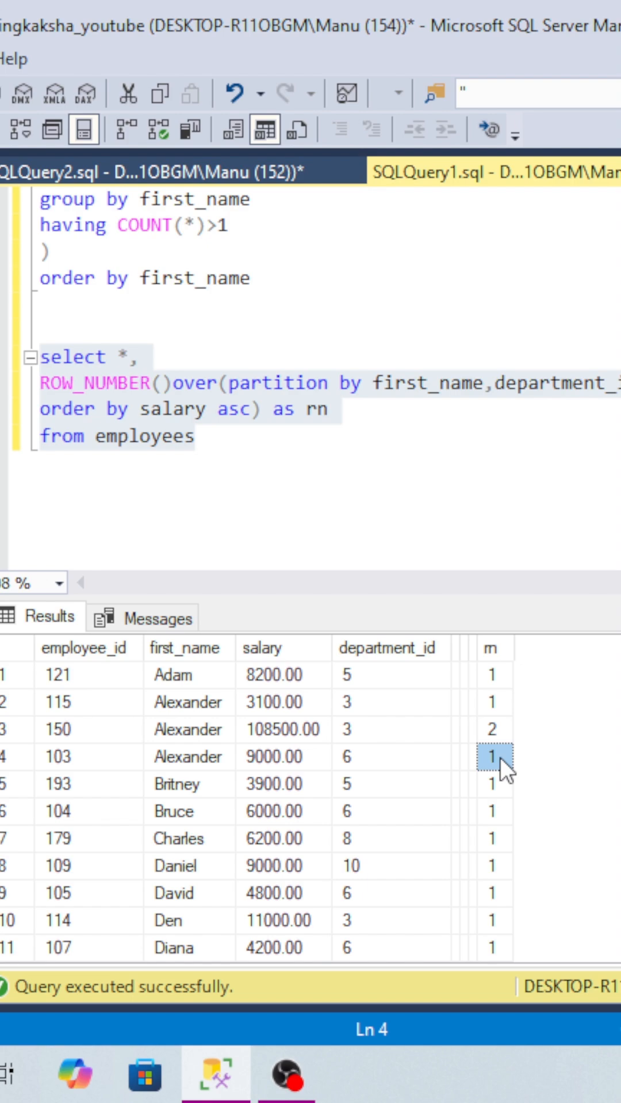
left_click(189, 418)
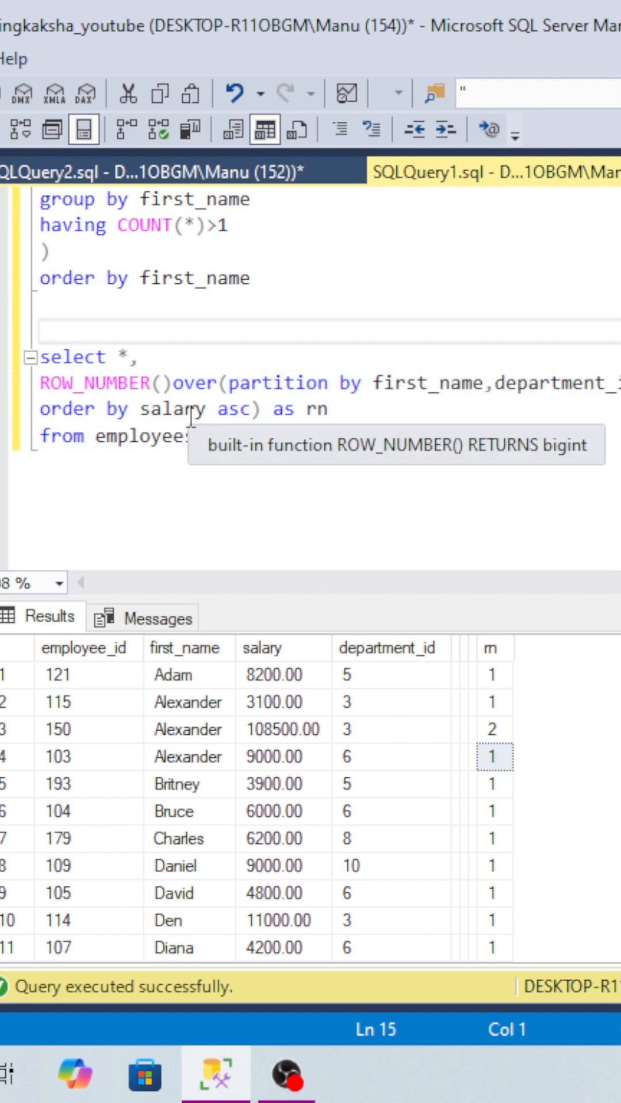
Wrap the numbering query in 'WITH tablea AS (' and run the DELETE WHERE rn > 1.
type("with")
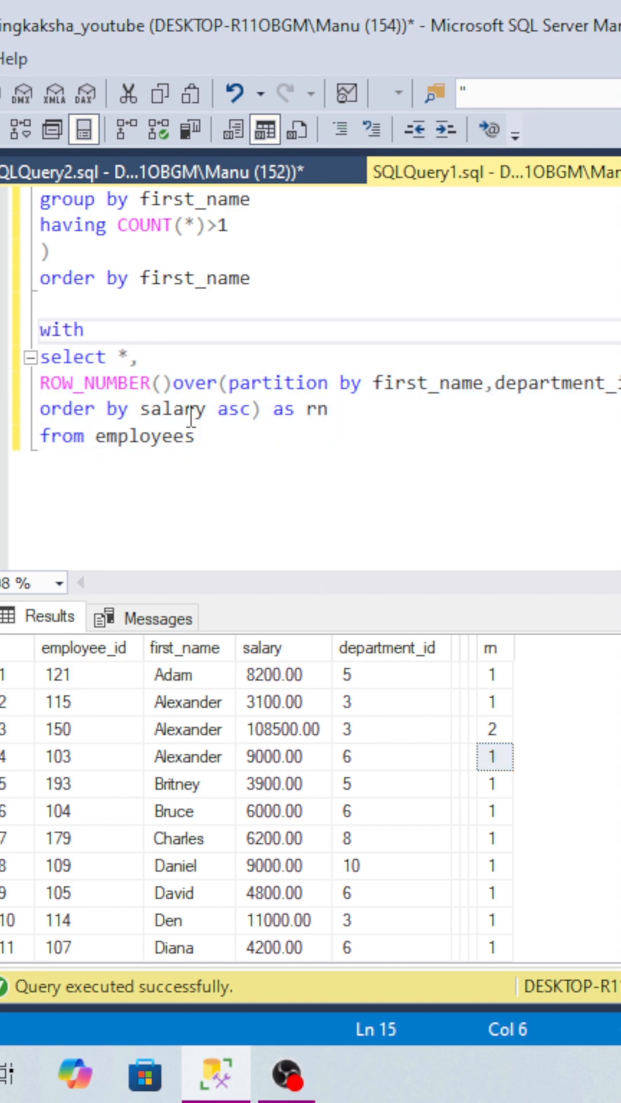
type("tablea")
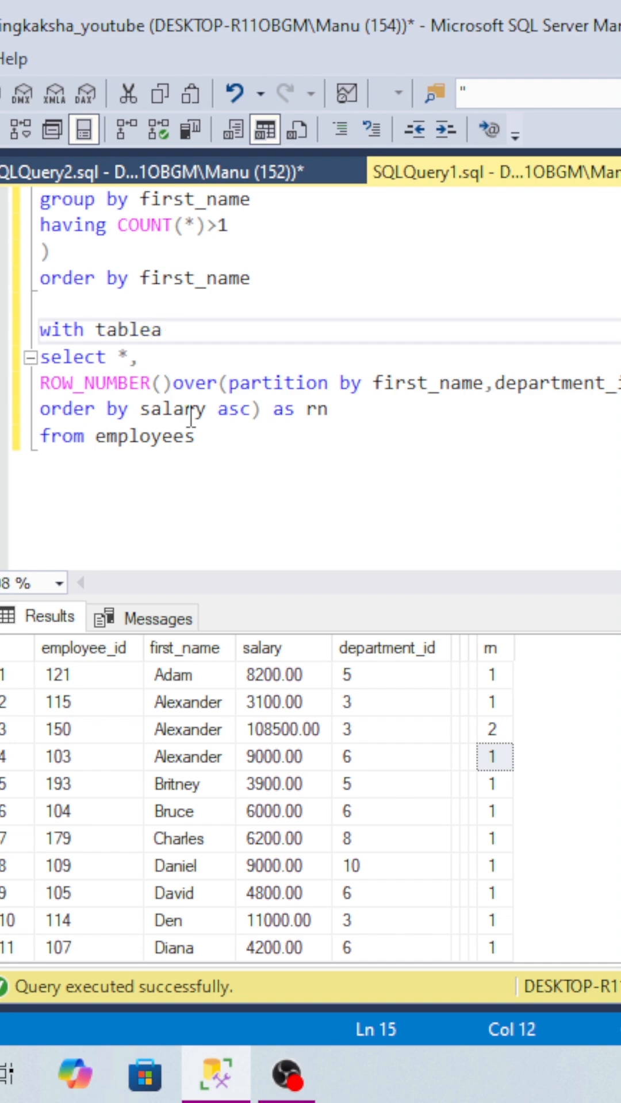
type("as (")
type(") delete from tablea")
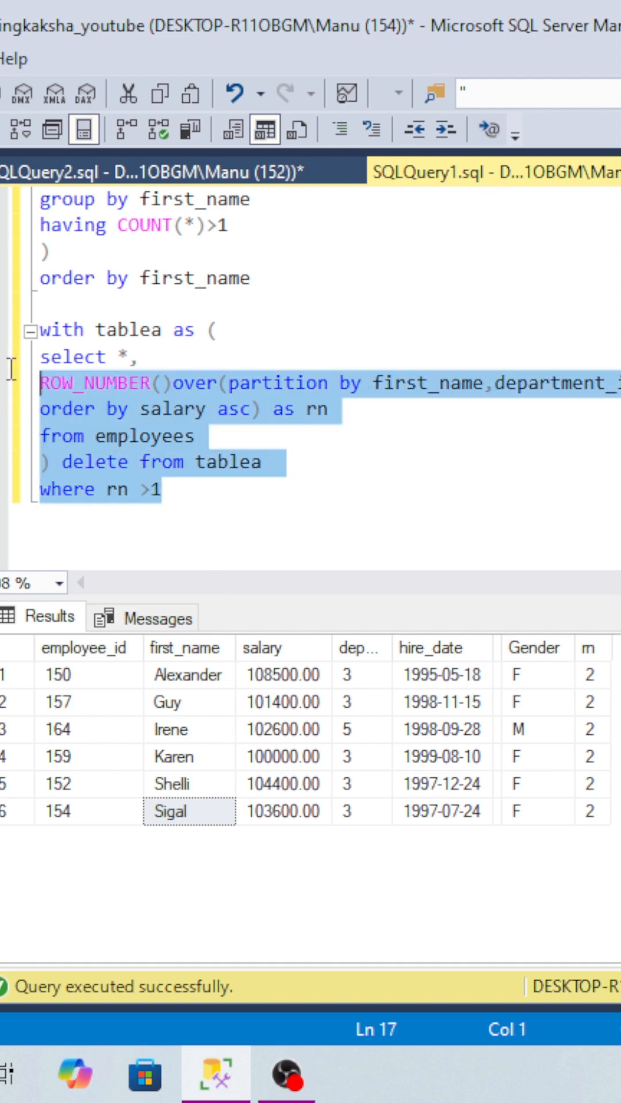
key("F5")
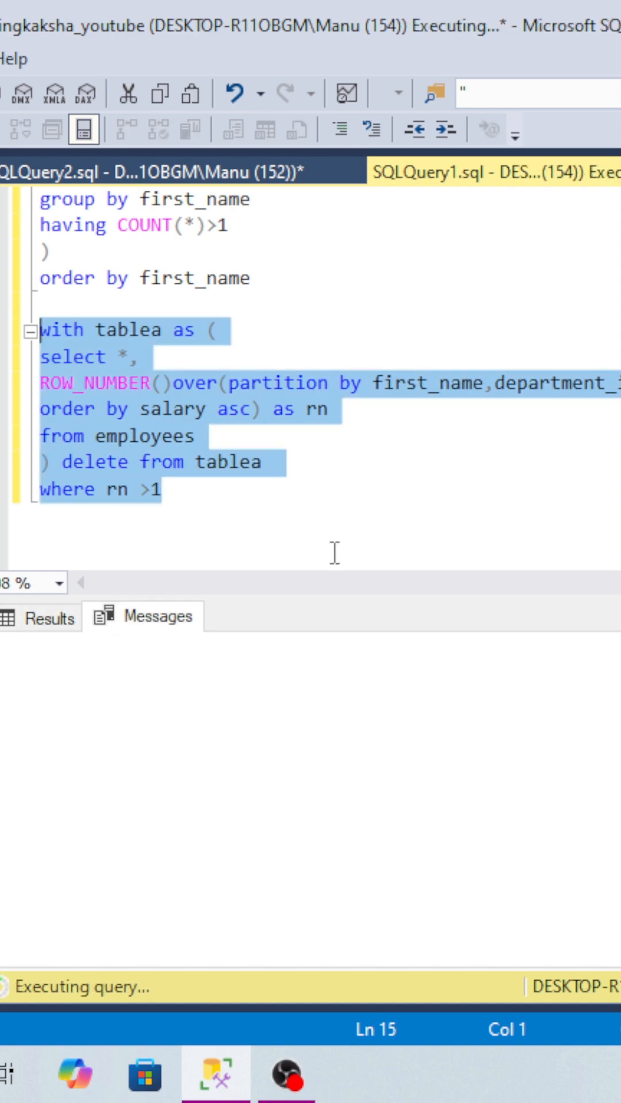